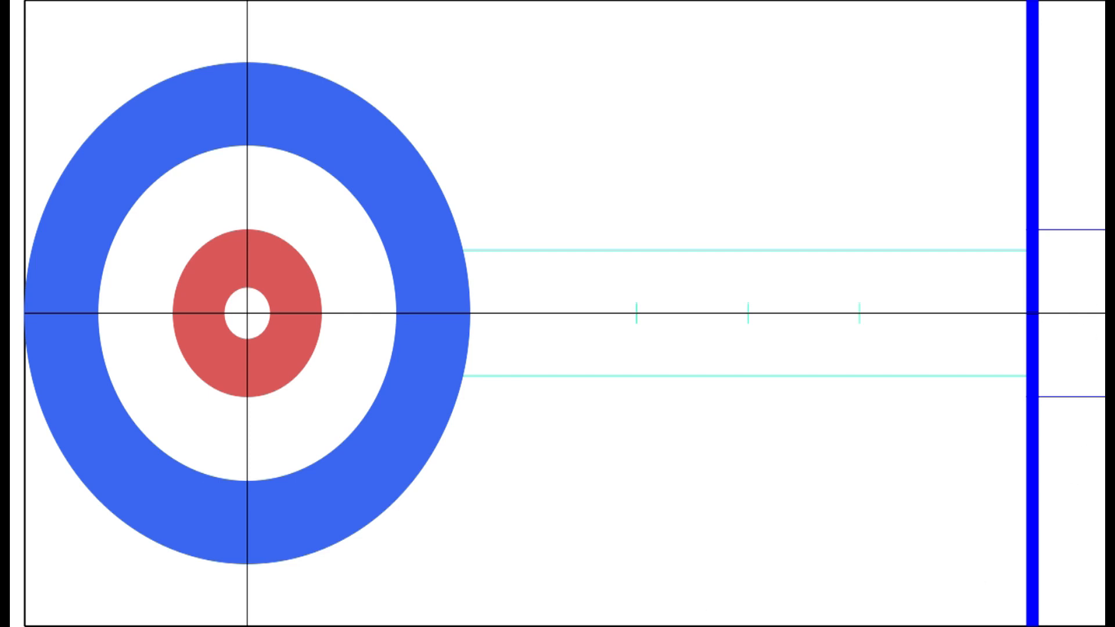
Step: Place a yellow stone in the red ring just right of the button
left_click(266, 314)
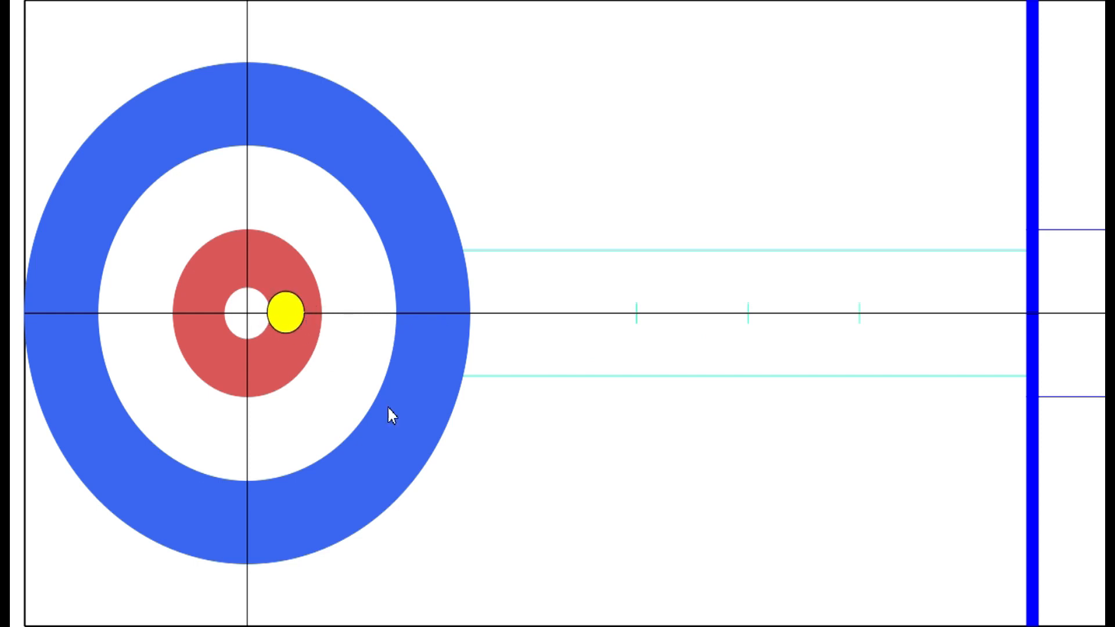
mouse_move(667, 468)
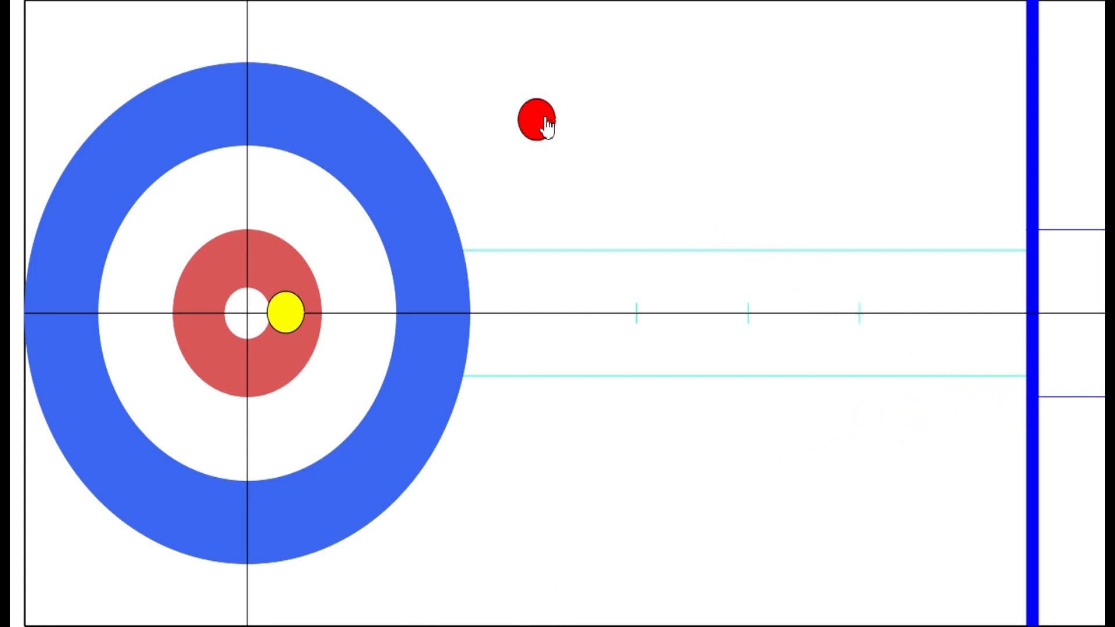
Step: Drop the red stone into the white ring above the button
left_click_drag(536, 120, 547, 180)
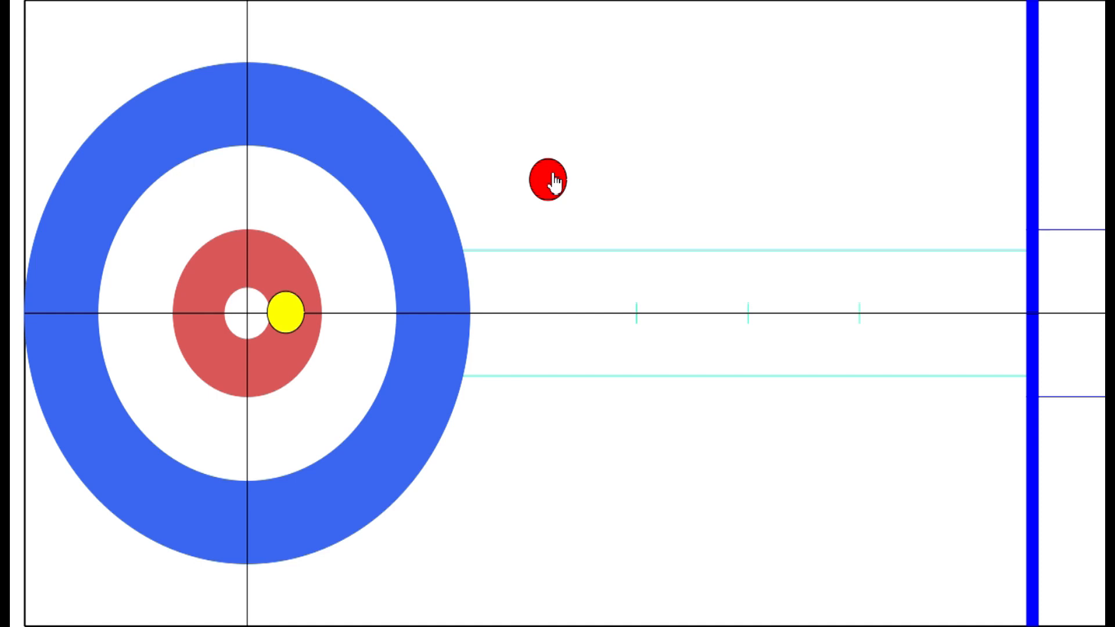
left_click(548, 179)
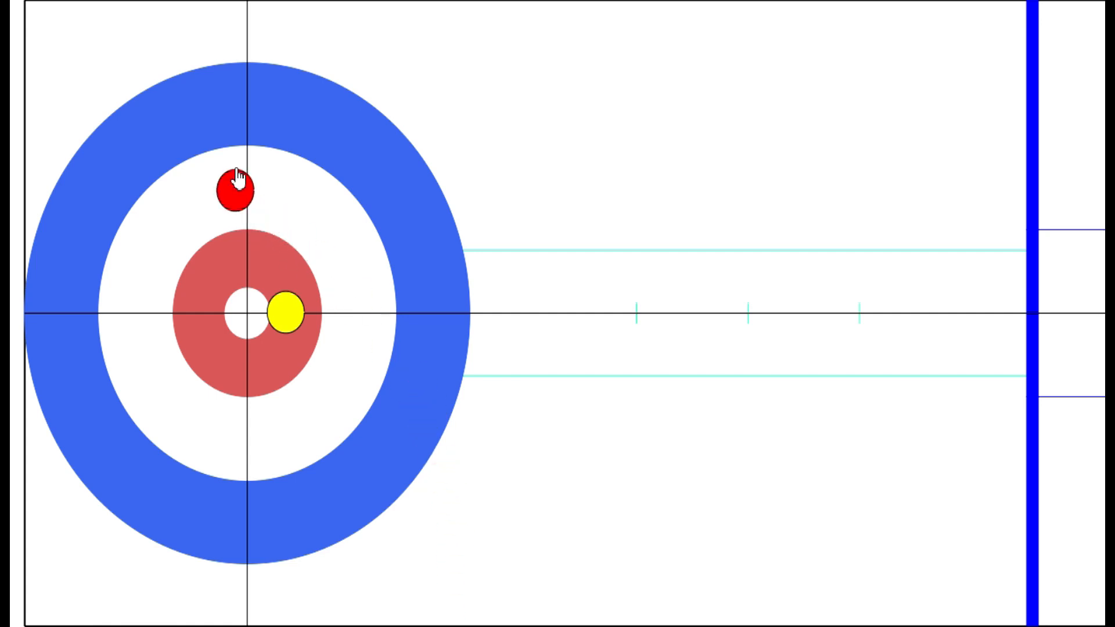
Step: Move the red stone around the top rings, then back outside the house
left_click_drag(232, 190, 247, 165)
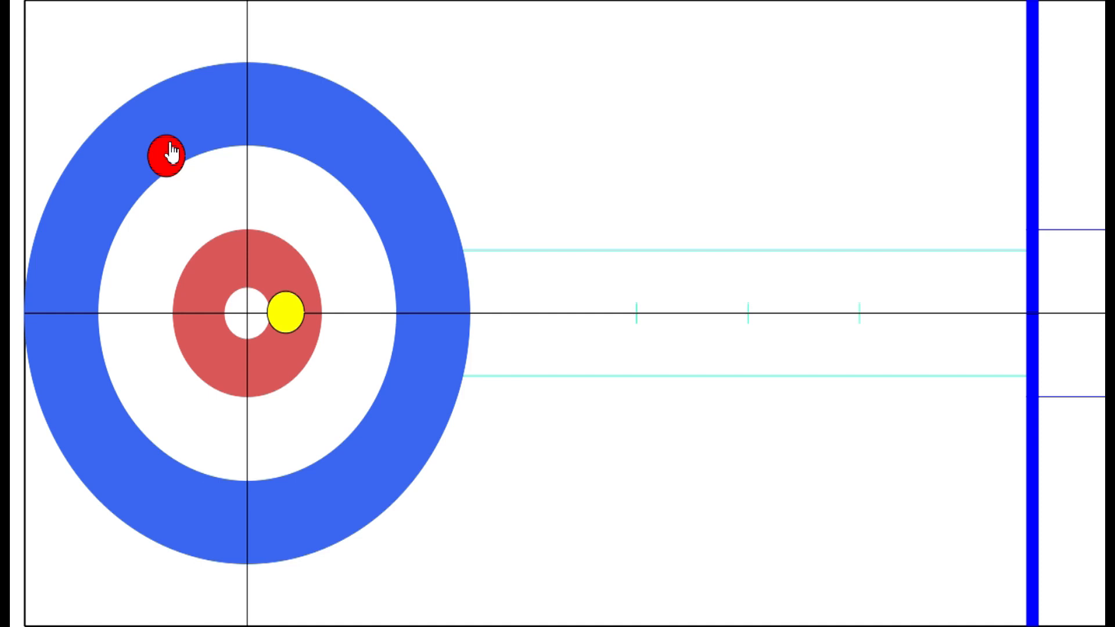
left_click_drag(167, 154, 267, 168)
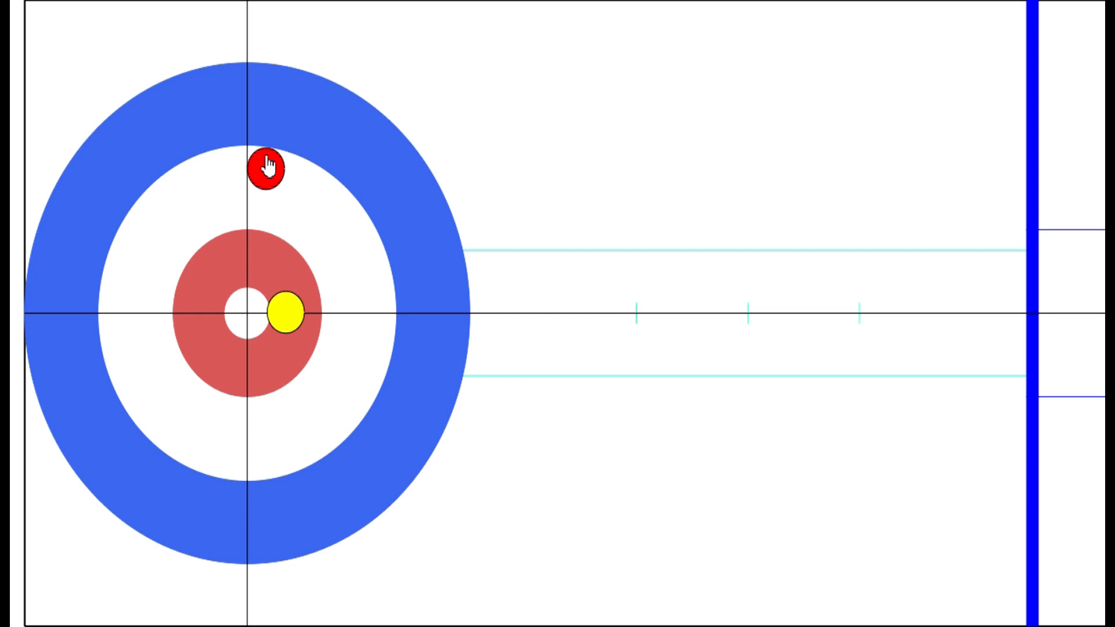
left_click_drag(266, 168, 583, 190)
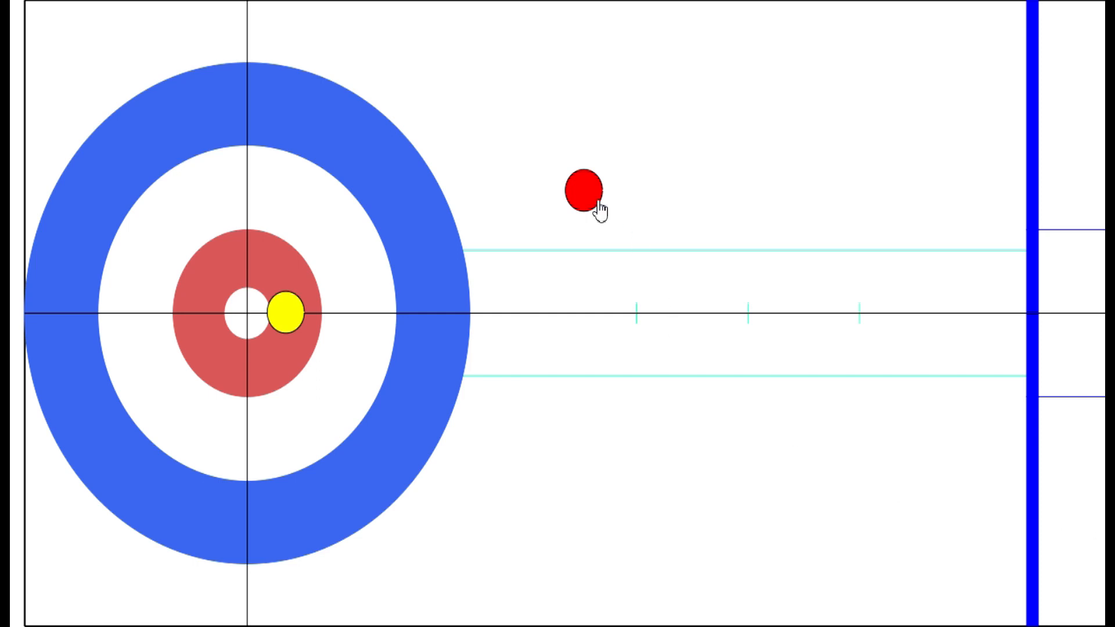
Step: Drag the red stone against the yellow stone's lower right near the button
left_click_drag(579, 192, 302, 338)
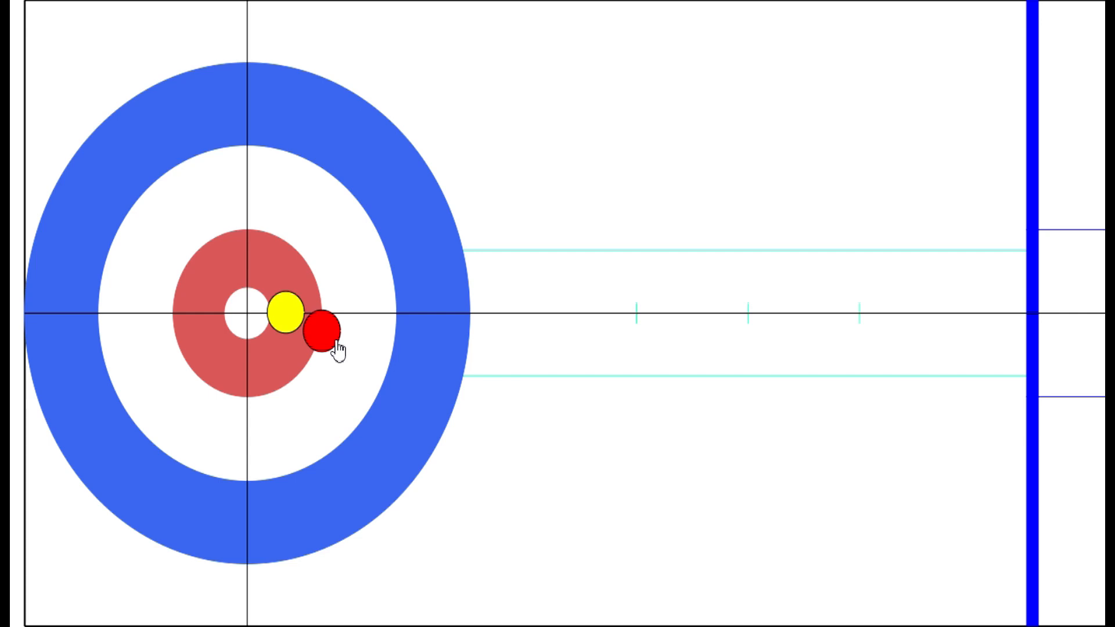
left_click_drag(324, 329, 11, 398)
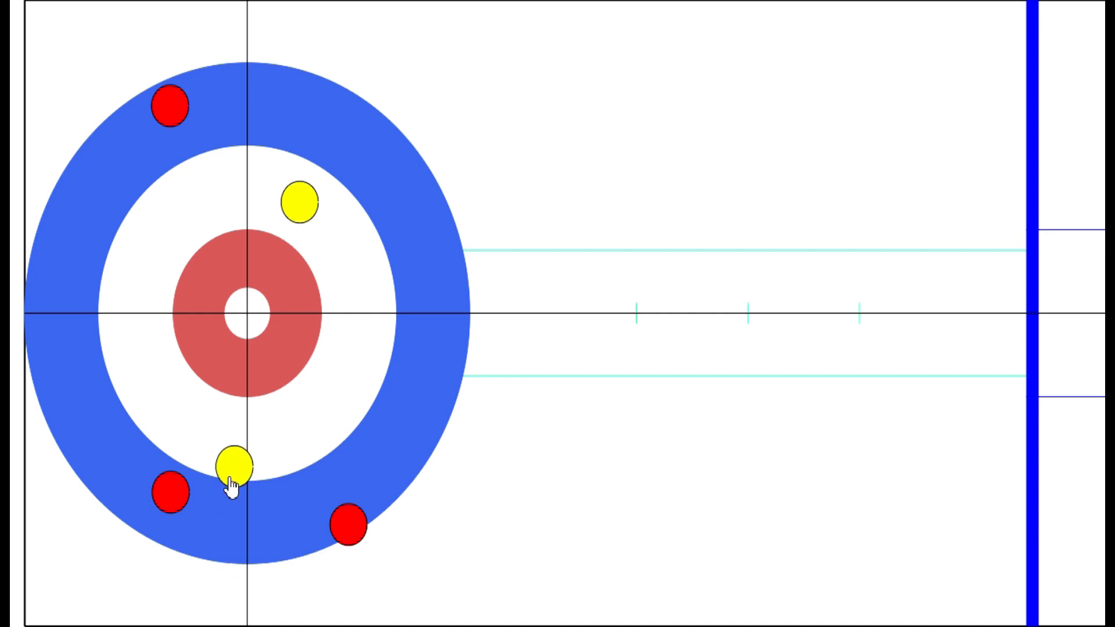
Step: Nudge the lower yellow stone inward into the eight-foot ring
left_click_drag(234, 465, 212, 484)
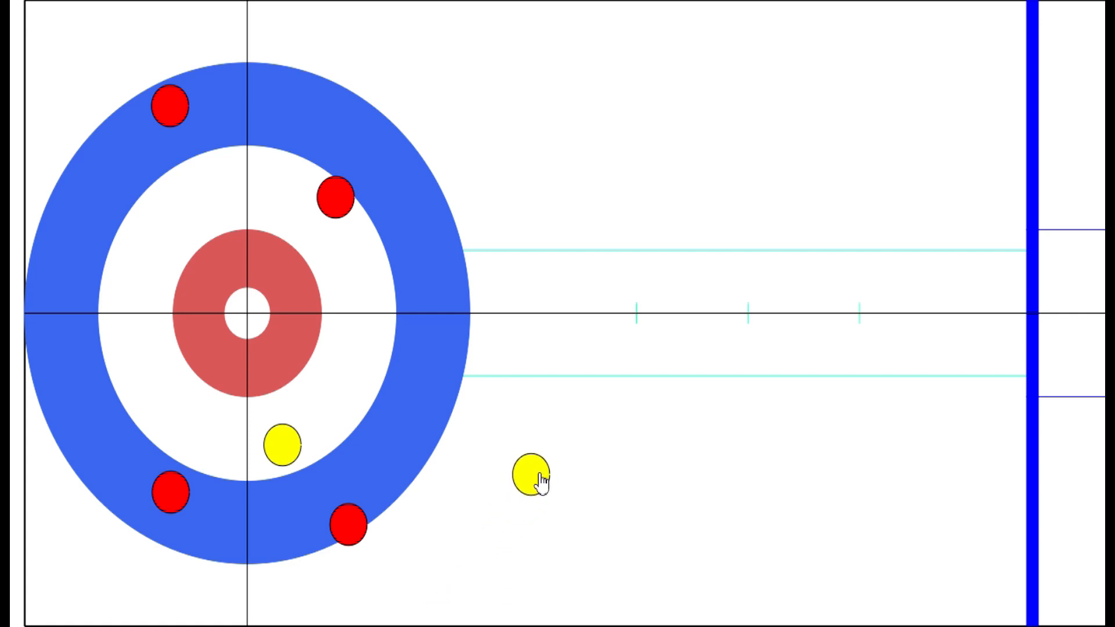
mouse_move(649, 419)
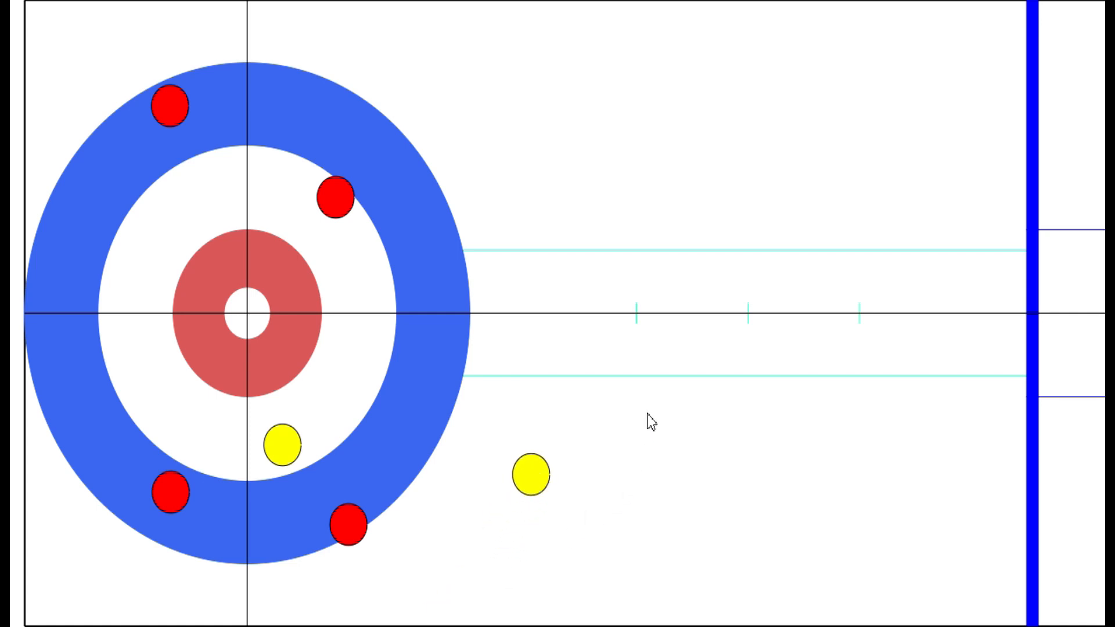
mouse_move(272, 407)
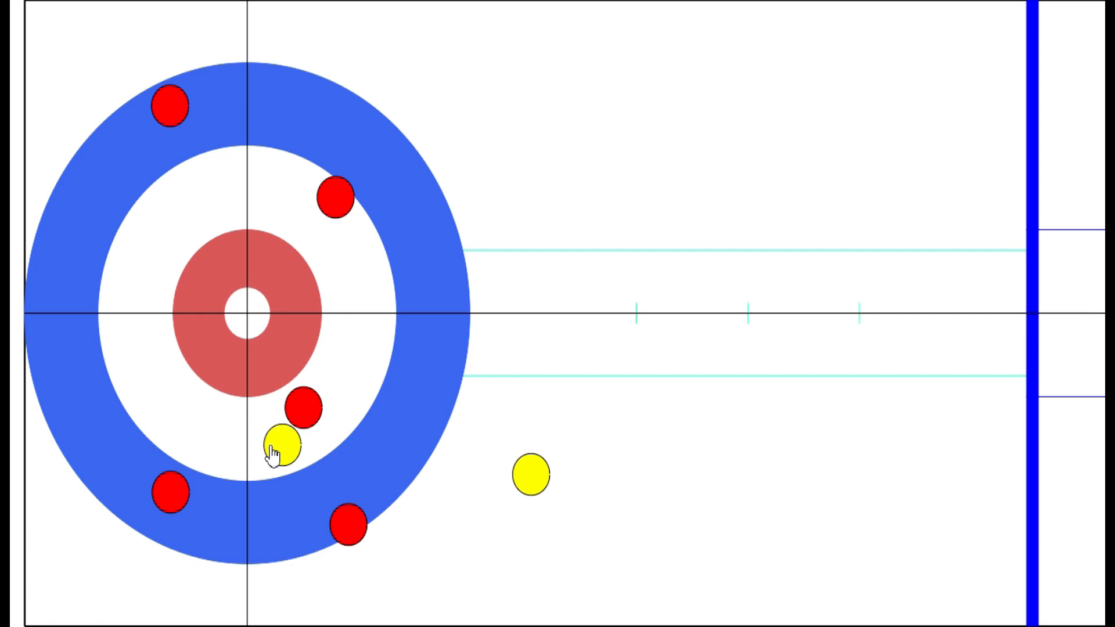
left_click_drag(283, 452, 149, 585)
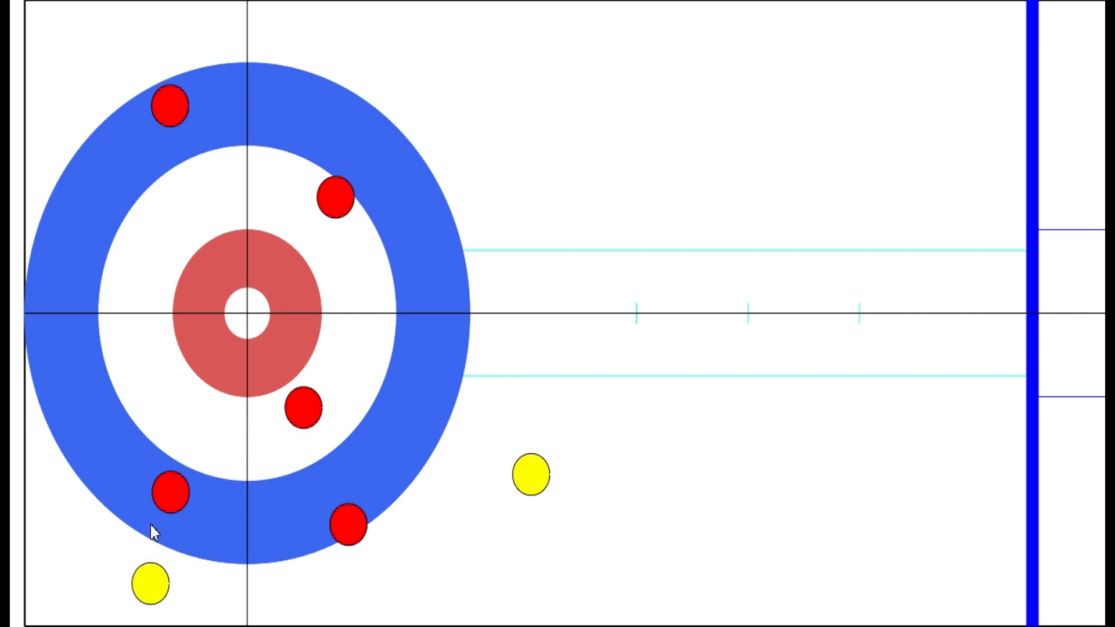
mouse_move(140, 592)
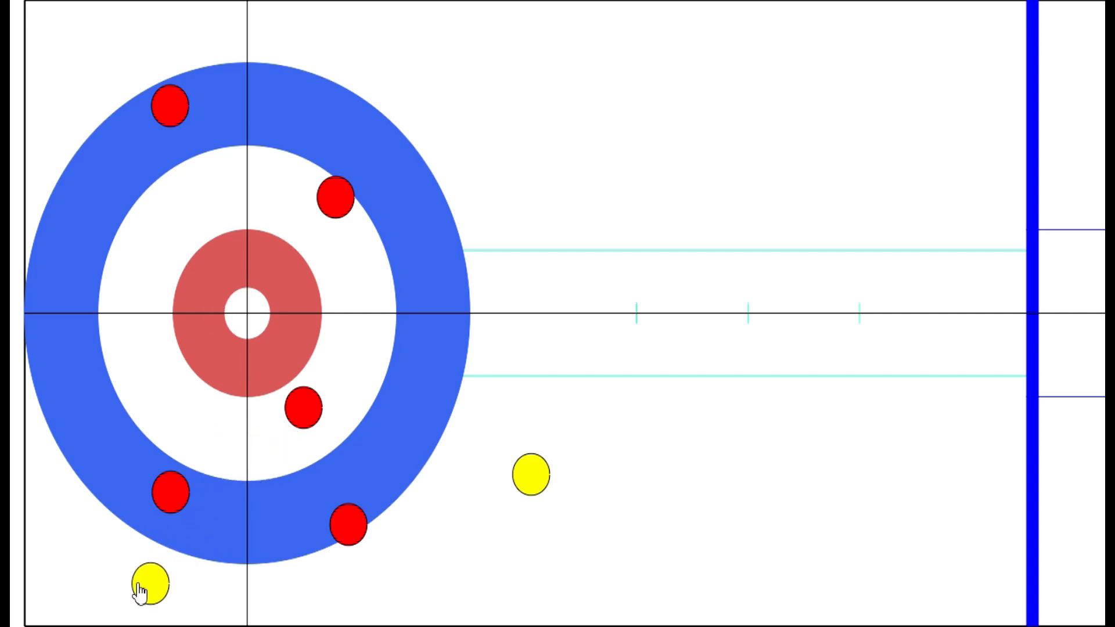
left_click_drag(145, 584, 249, 459)
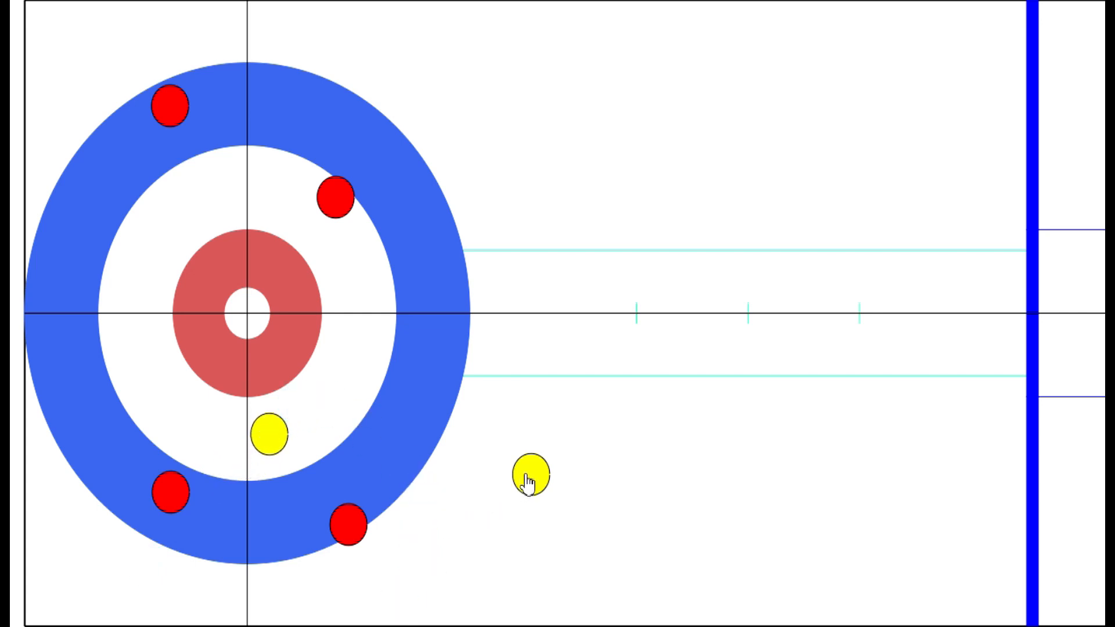
Step: Drag the lower-right yellow stone upward, outside the house
left_click_drag(530, 475, 533, 393)
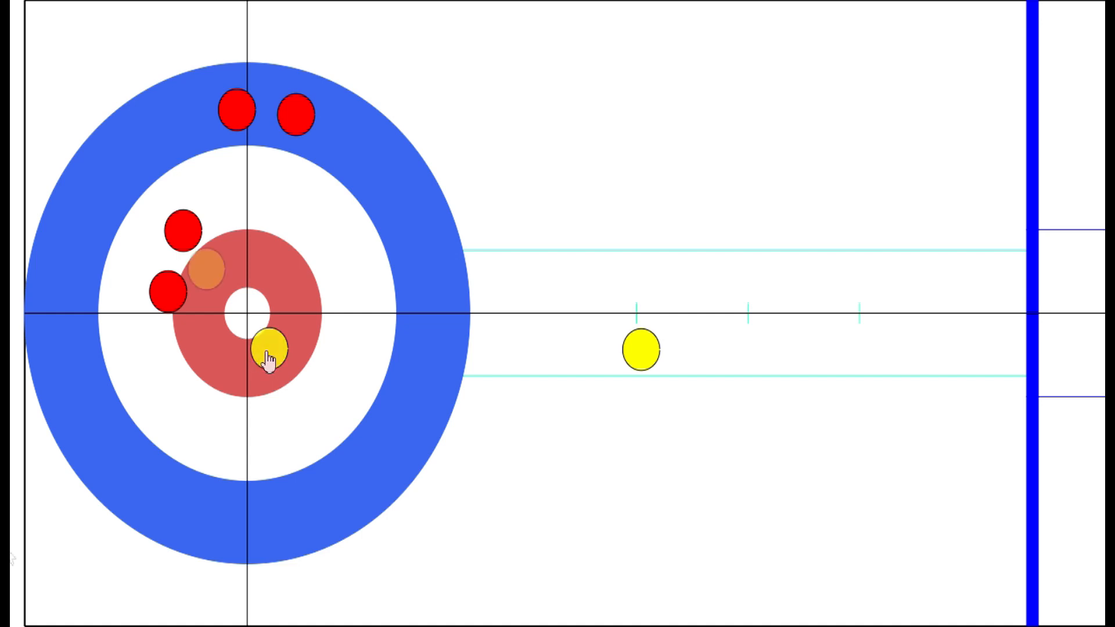
Step: Tuck the yellow stone into the gap between the two red stones
left_click_drag(267, 349, 206, 269)
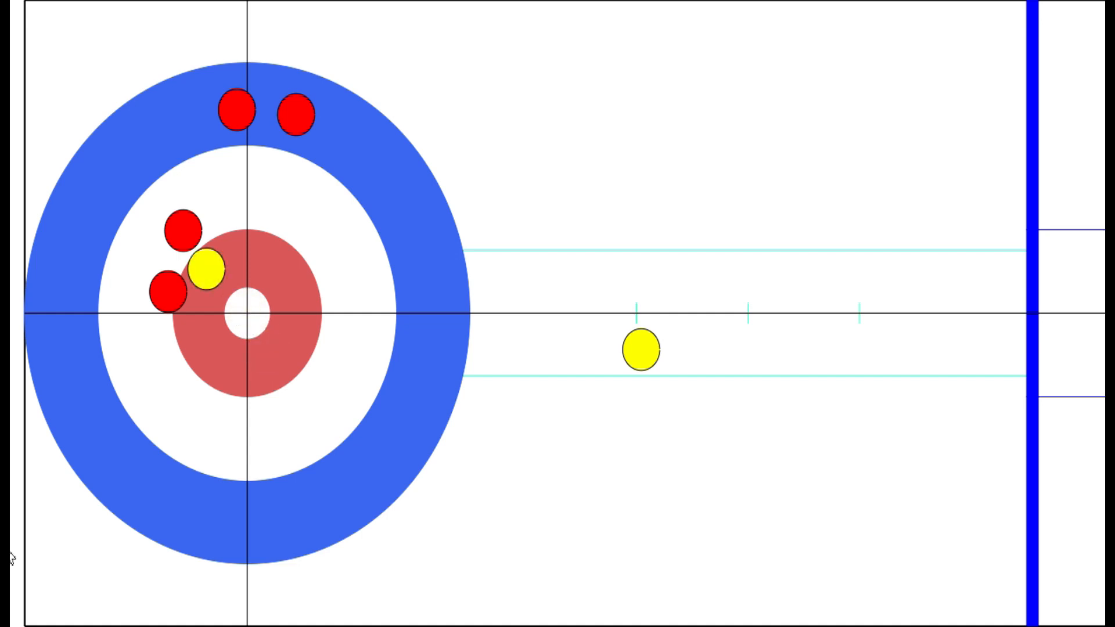